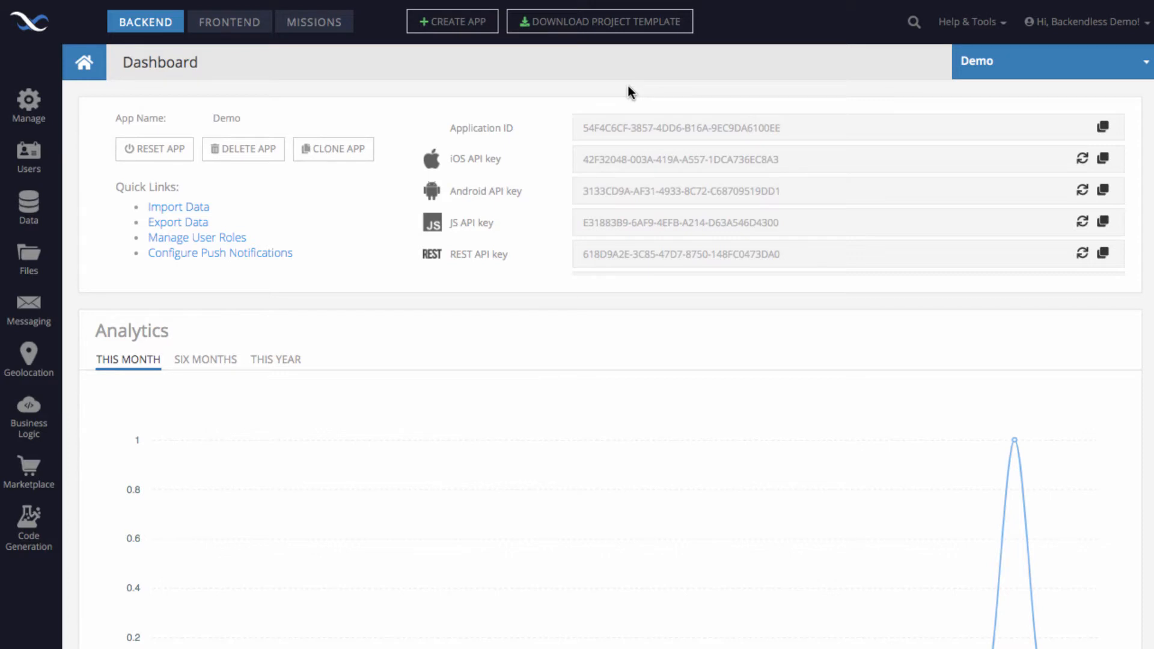
{"action": "mouse_move", "coordinate": [68, 208]}
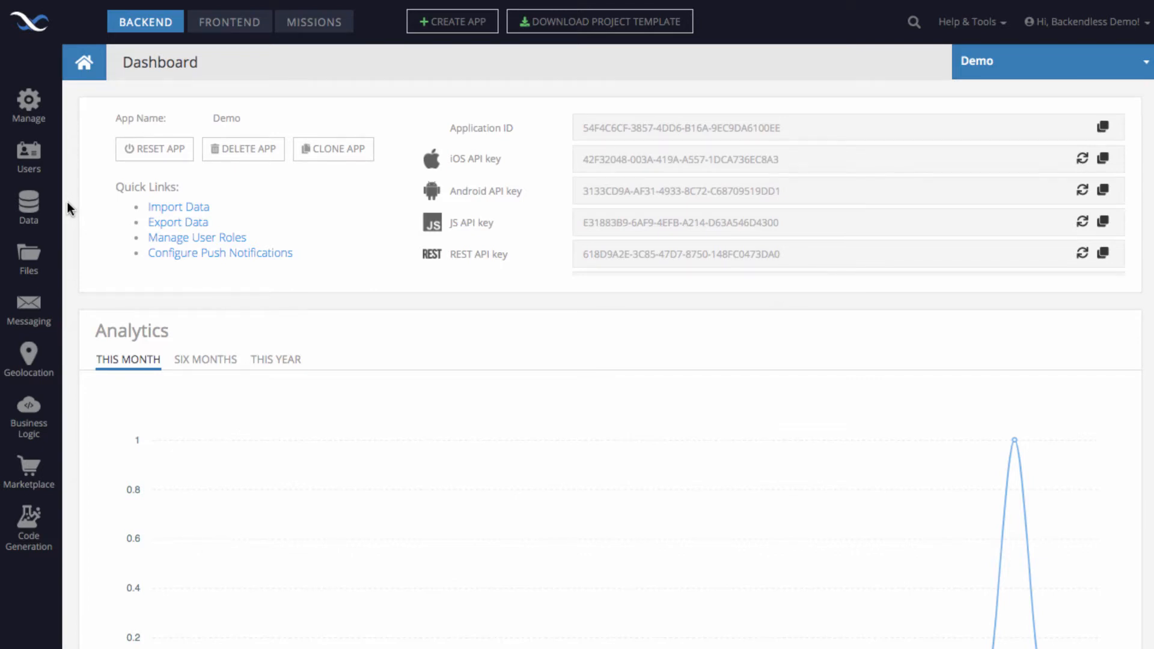
{"action": "mouse_move", "coordinate": [77, 225]}
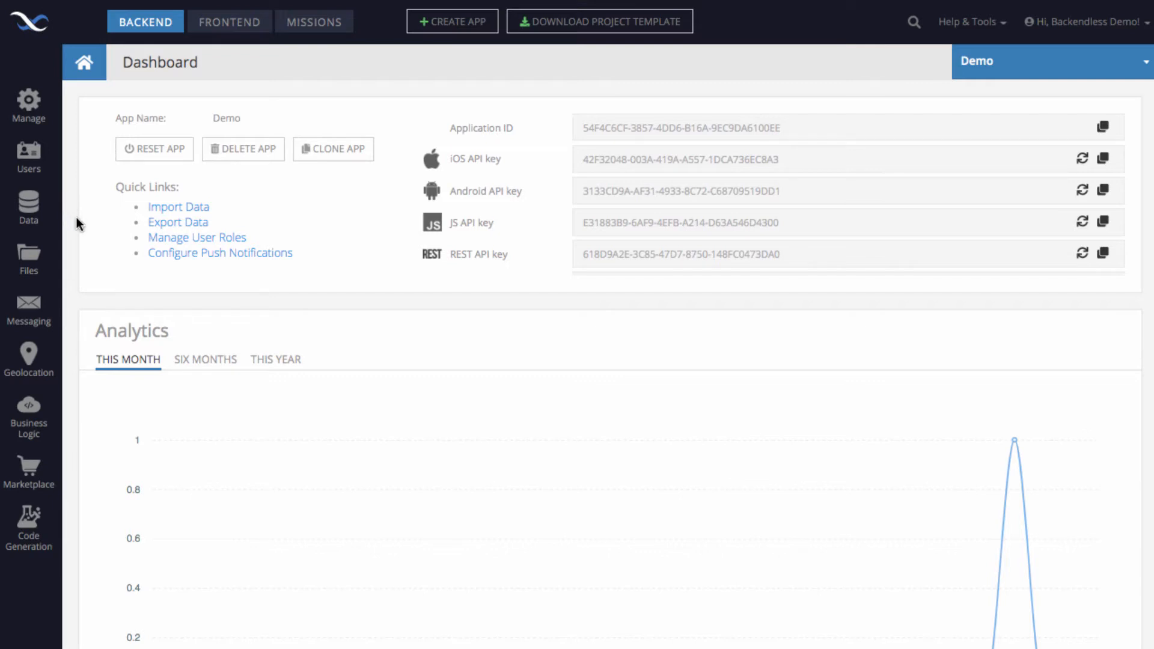
Create an empty table named Travel in the Demo app's database
{"action": "left_click", "coordinate": [29, 206]}
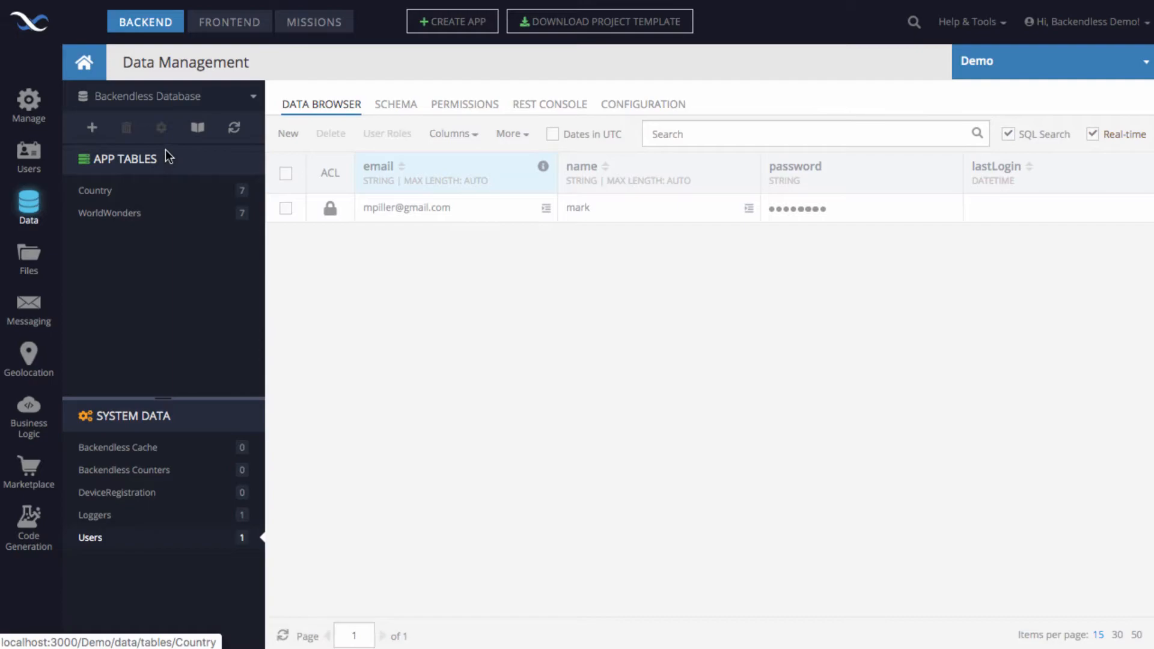
{"action": "left_click", "coordinate": [92, 127]}
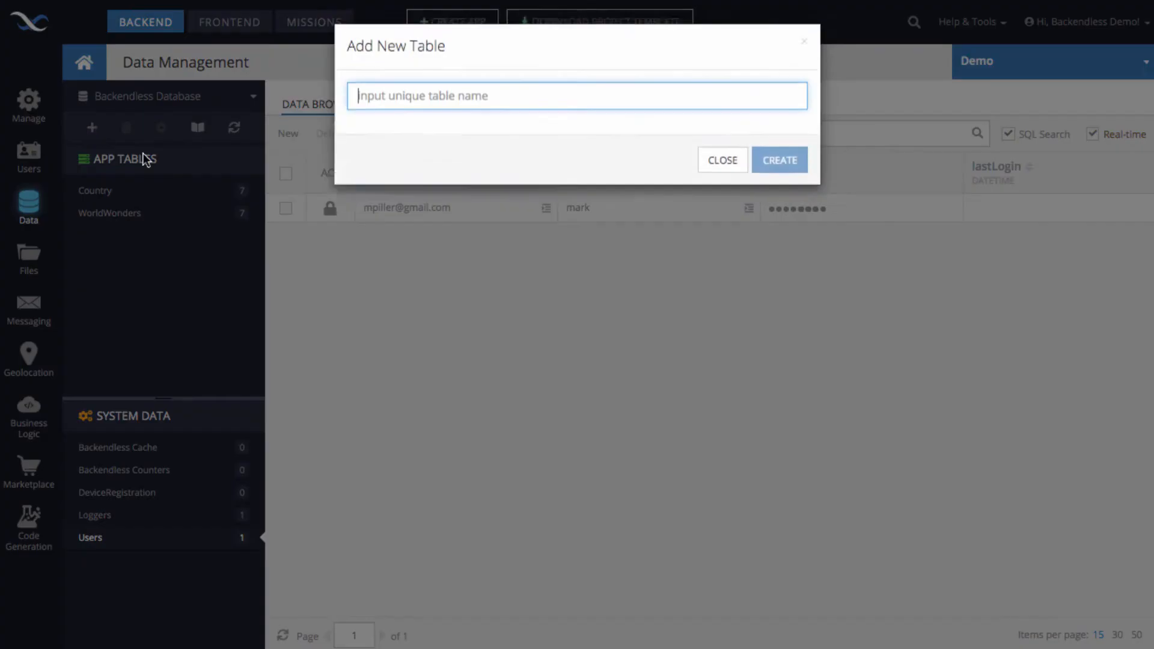
{"action": "type", "text": "Travel"}
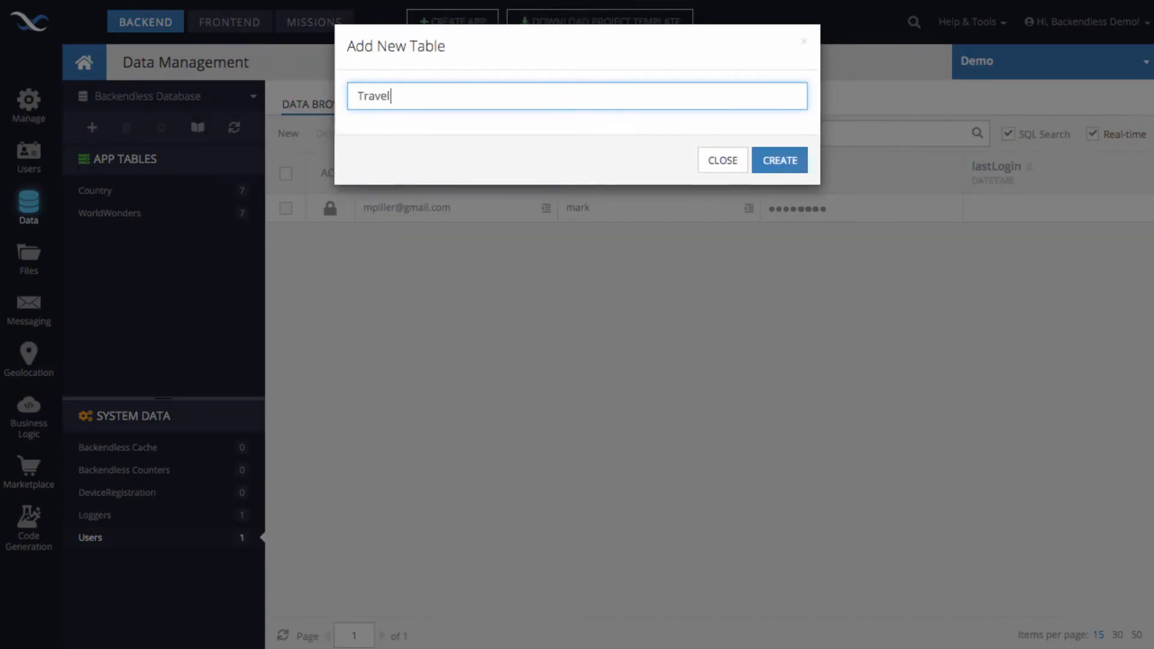
{"action": "left_click", "coordinate": [779, 161]}
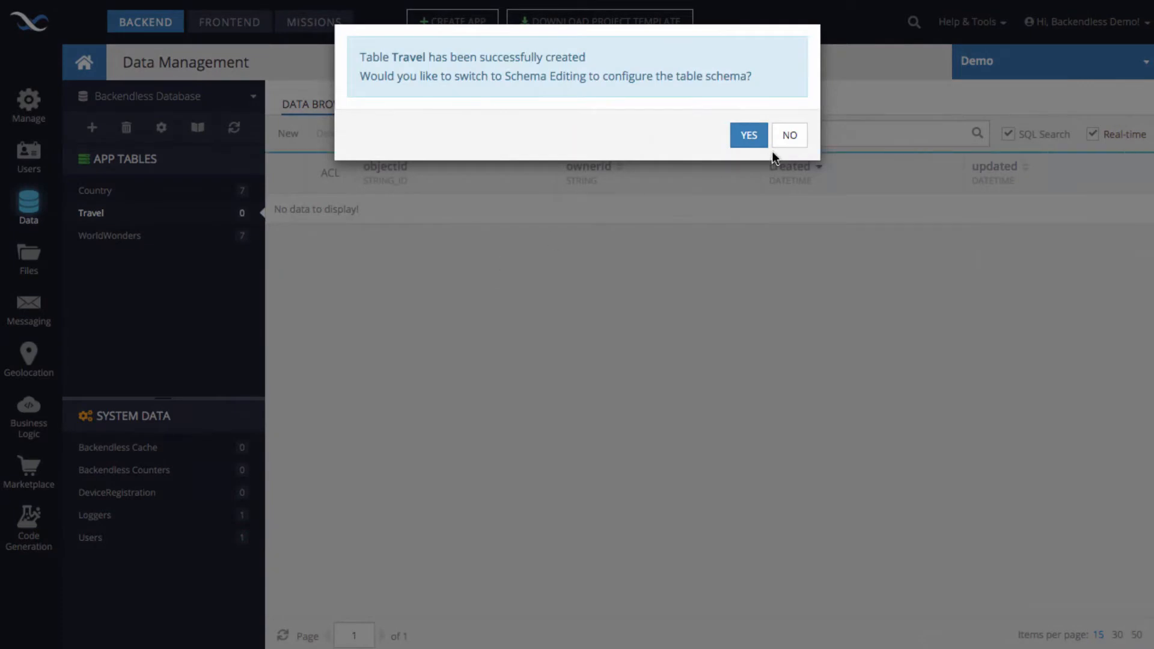
Add a STRING column named 'name' to the Travel table
{"action": "left_click", "coordinate": [748, 135]}
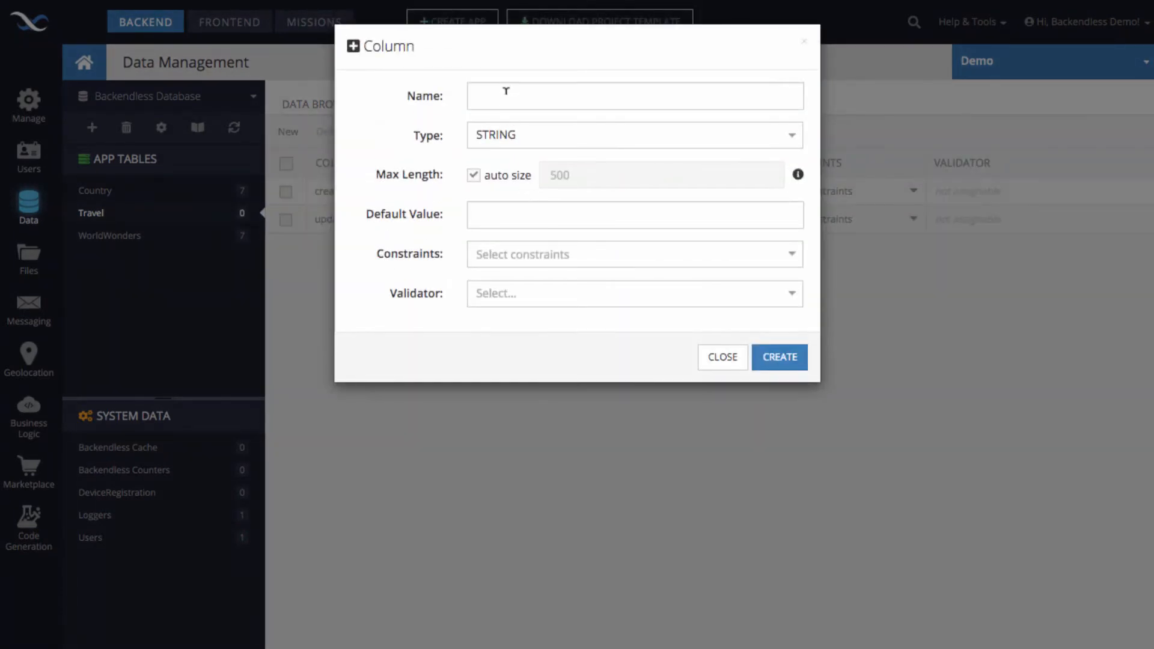
{"action": "type", "text": "name"}
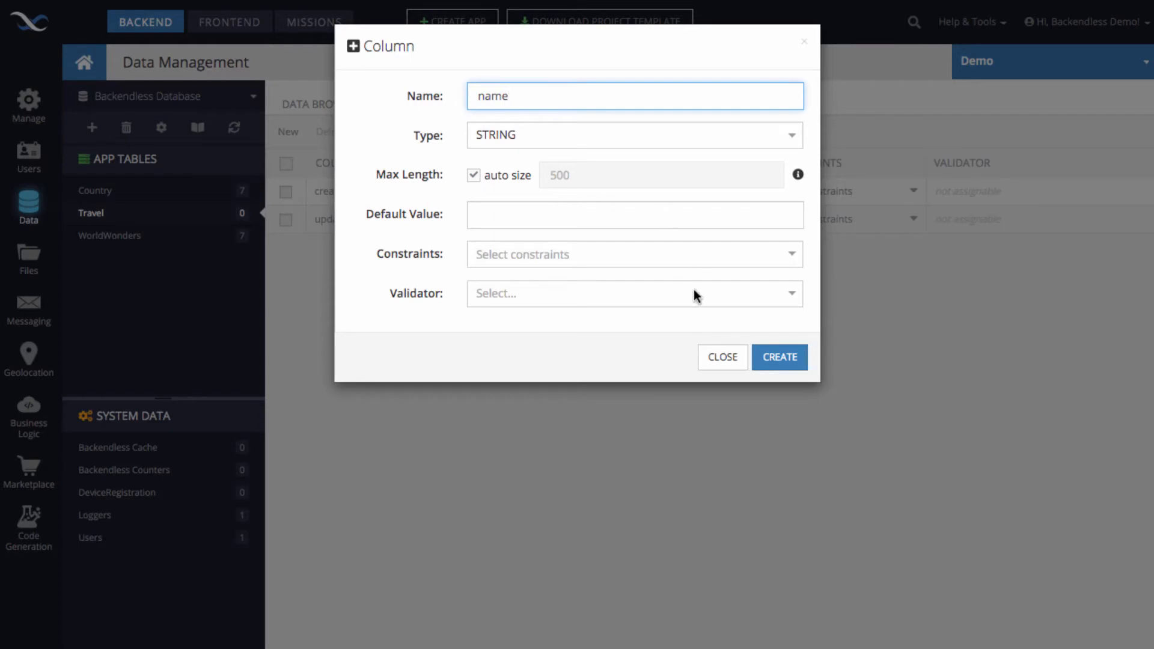
{"action": "left_click", "coordinate": [777, 357]}
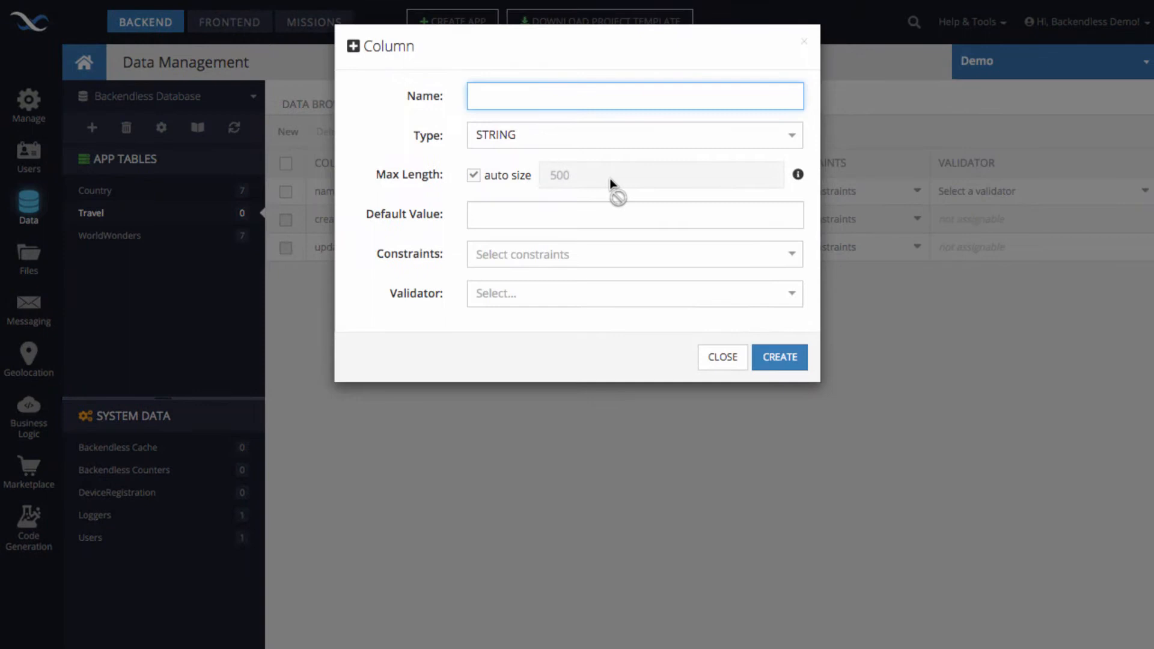
Add a LINESTRING column named 'route' and view the Travel records
{"action": "type", "text": "route"}
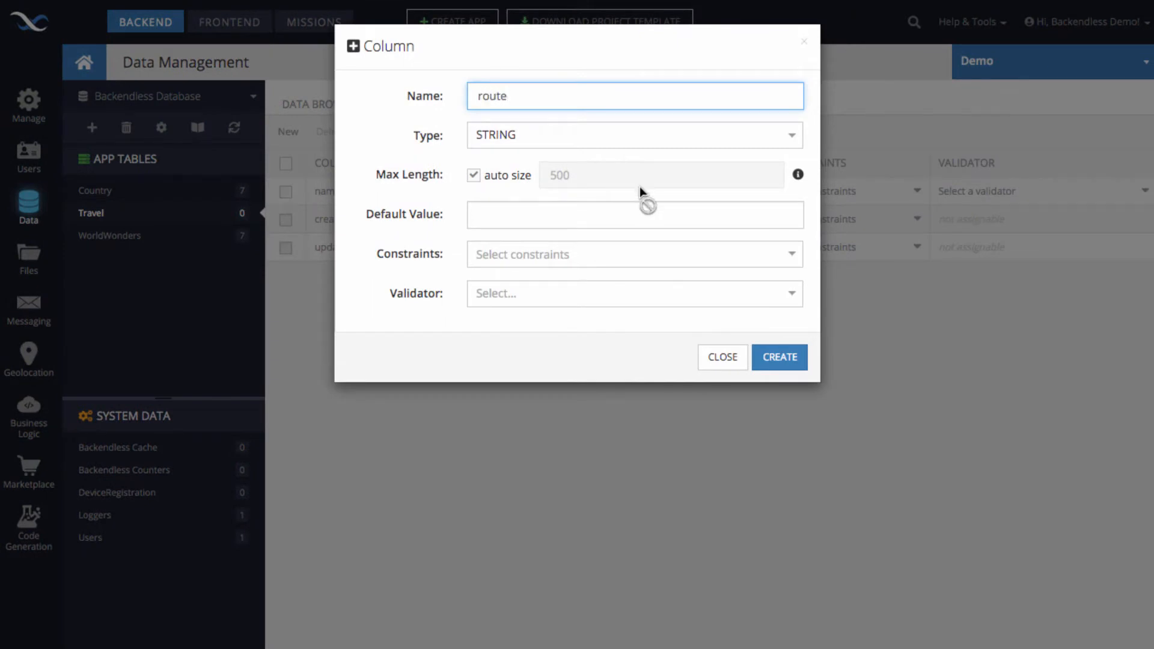
{"action": "left_click", "coordinate": [633, 135]}
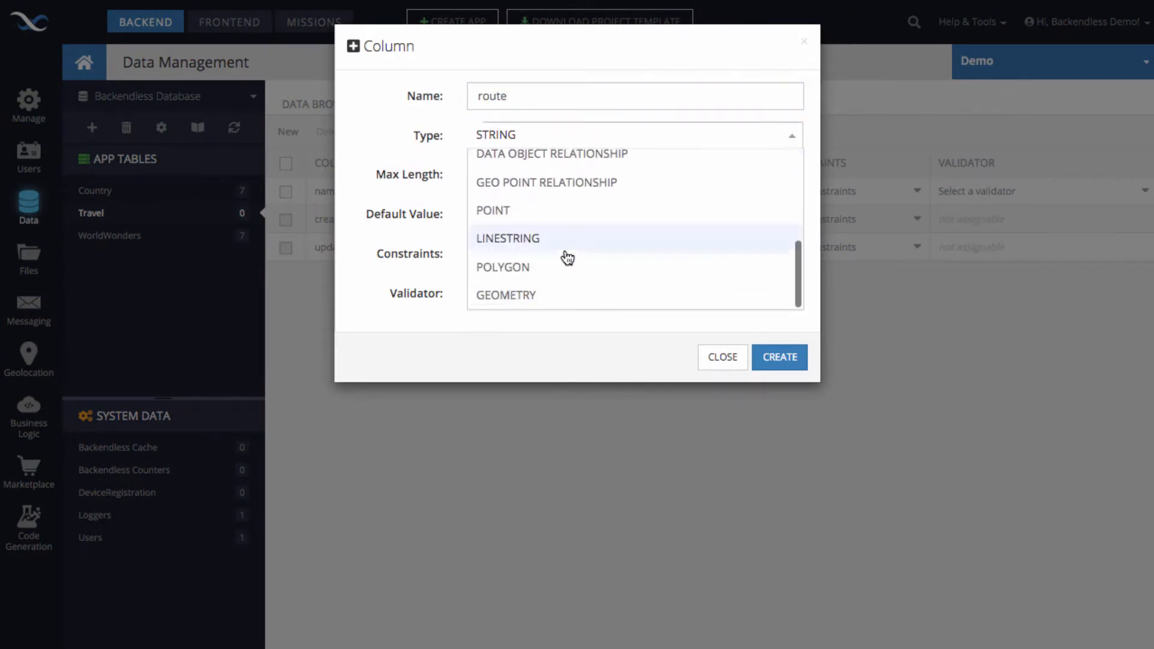
{"action": "left_click", "coordinate": [508, 238]}
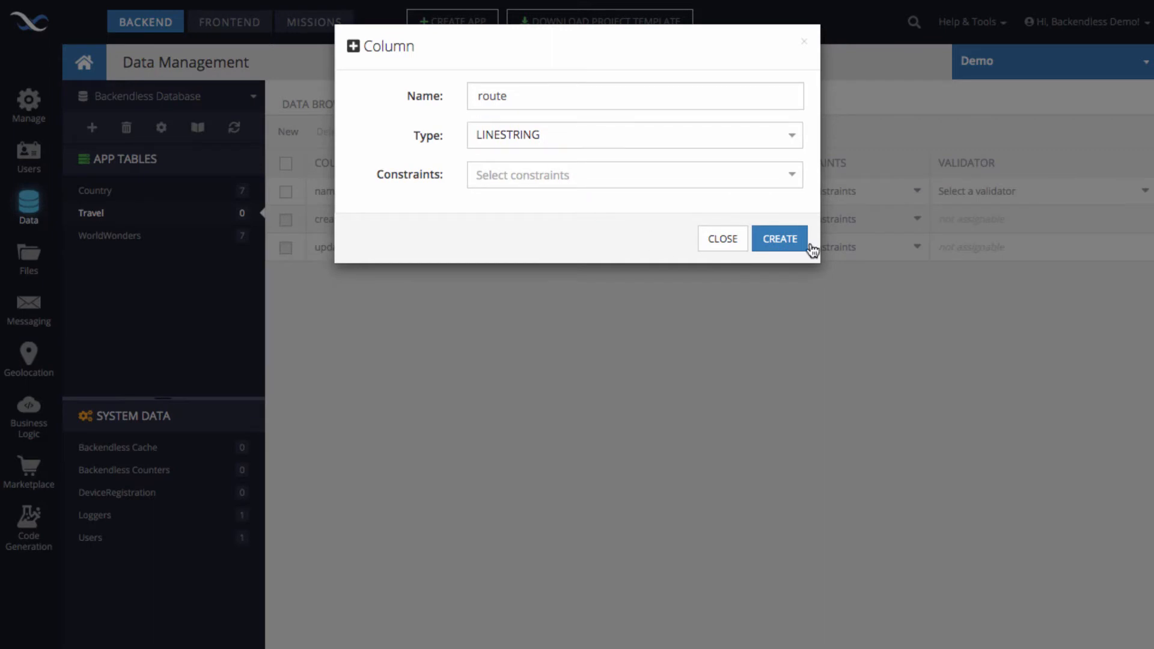
{"action": "left_click", "coordinate": [779, 238]}
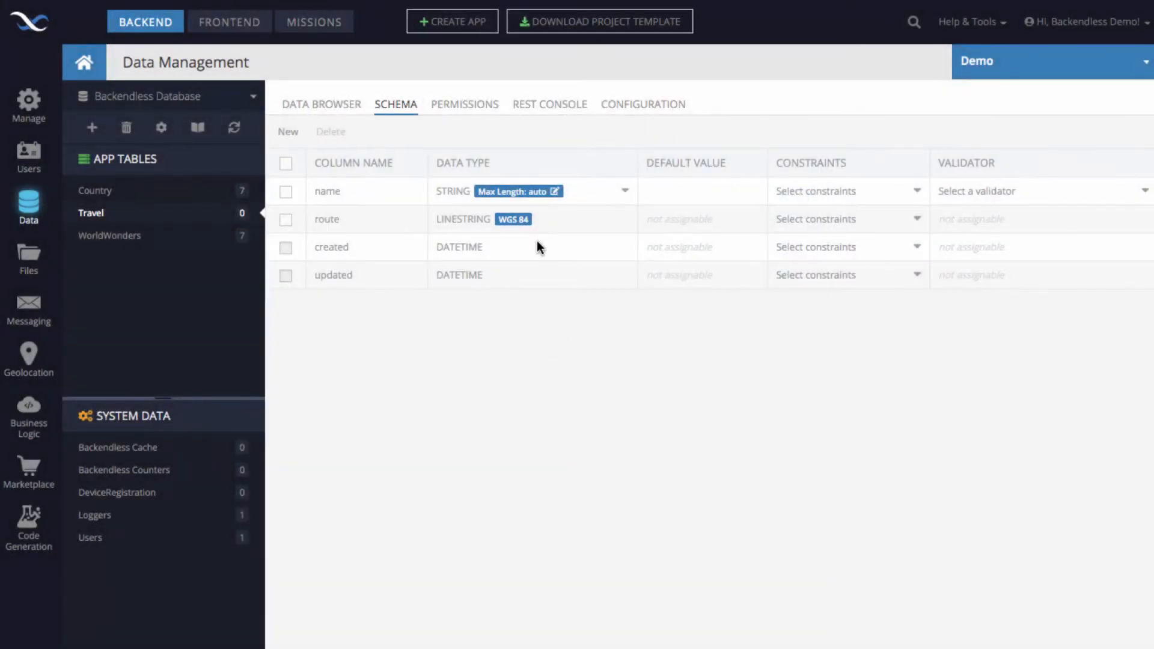
{"action": "left_click", "coordinate": [321, 104]}
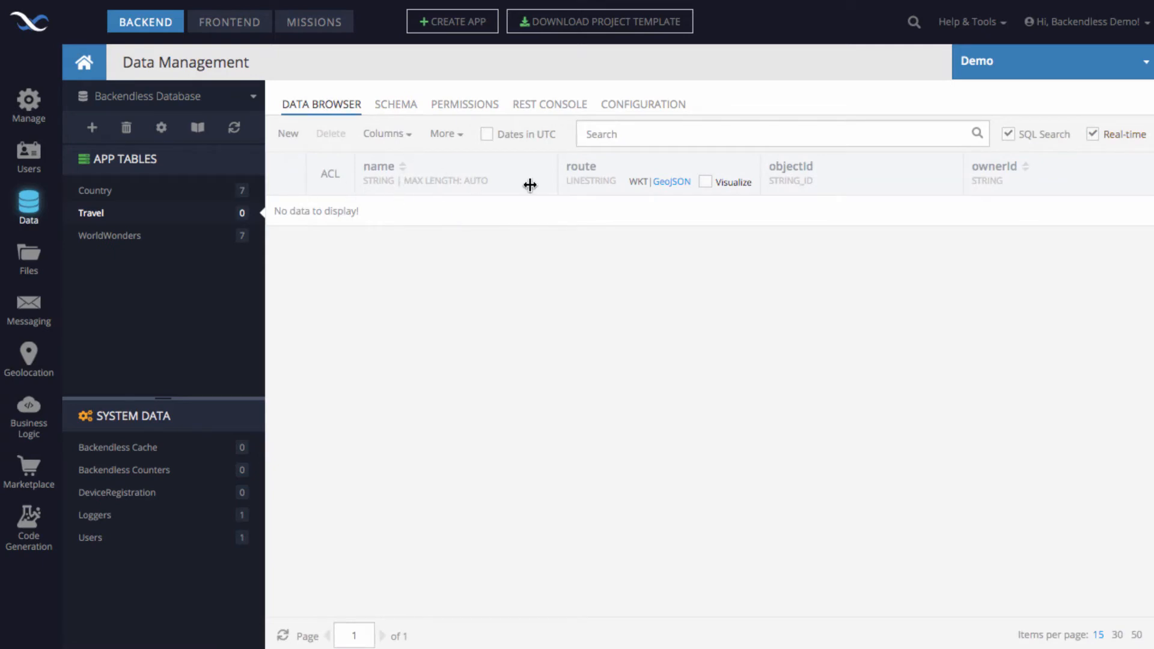
{"action": "mouse_move", "coordinate": [519, 306]}
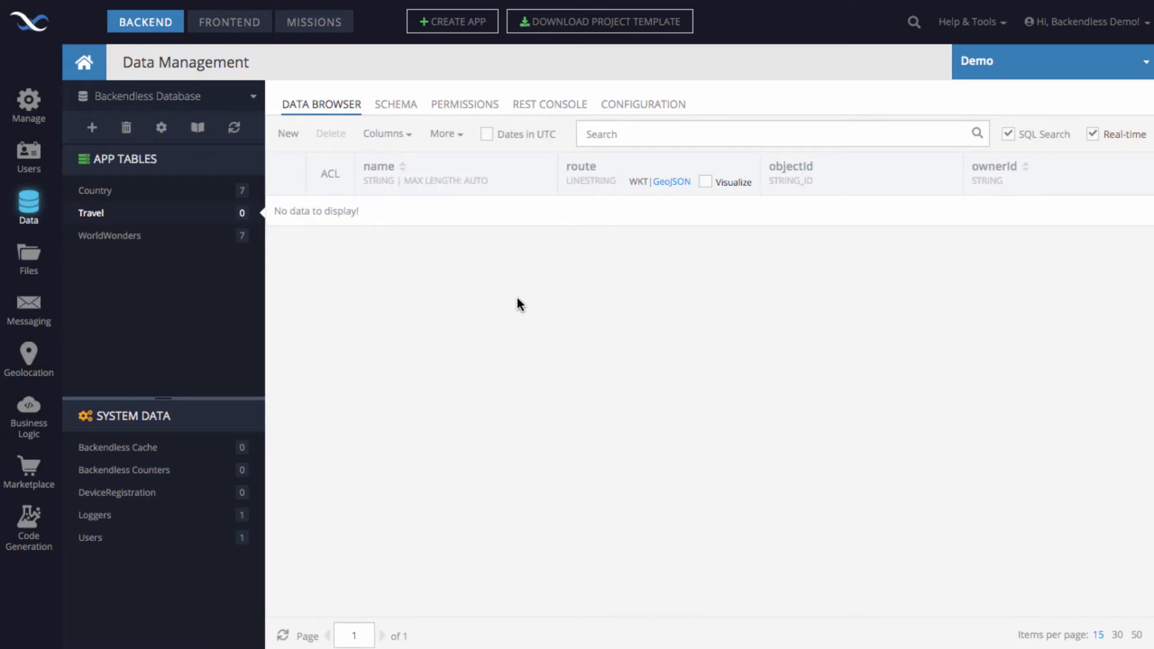
{"action": "mouse_move", "coordinate": [652, 213]}
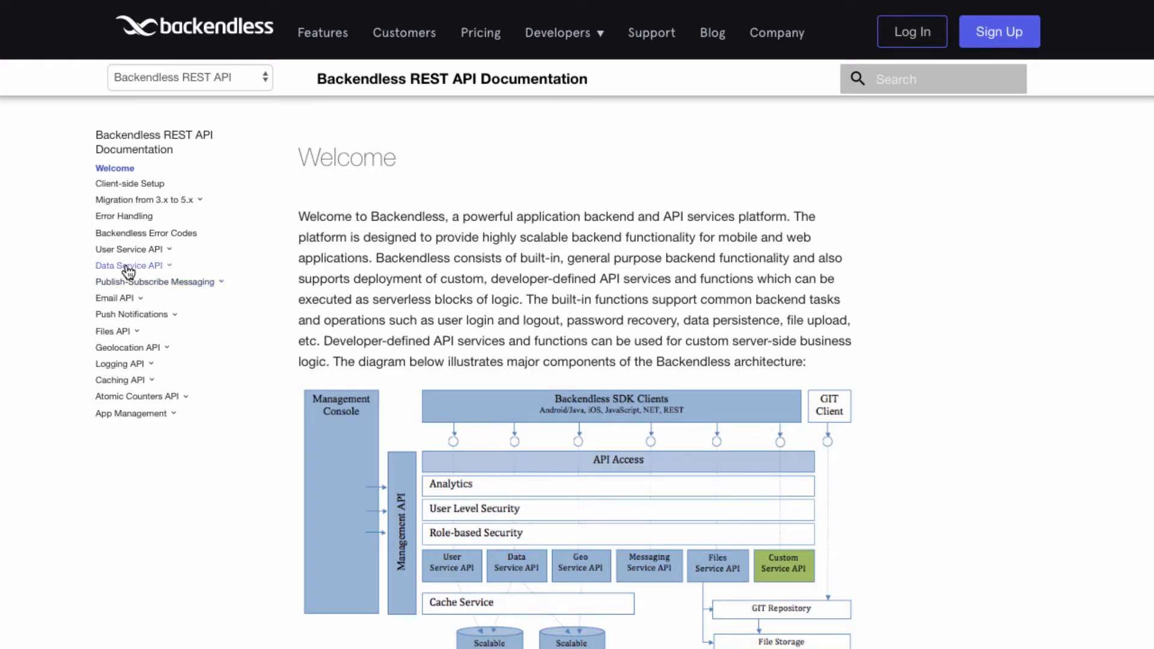
Copy the Route 66 LINESTRING example from the Data Service API Spatial Data Types docs
{"action": "left_click", "coordinate": [128, 266]}
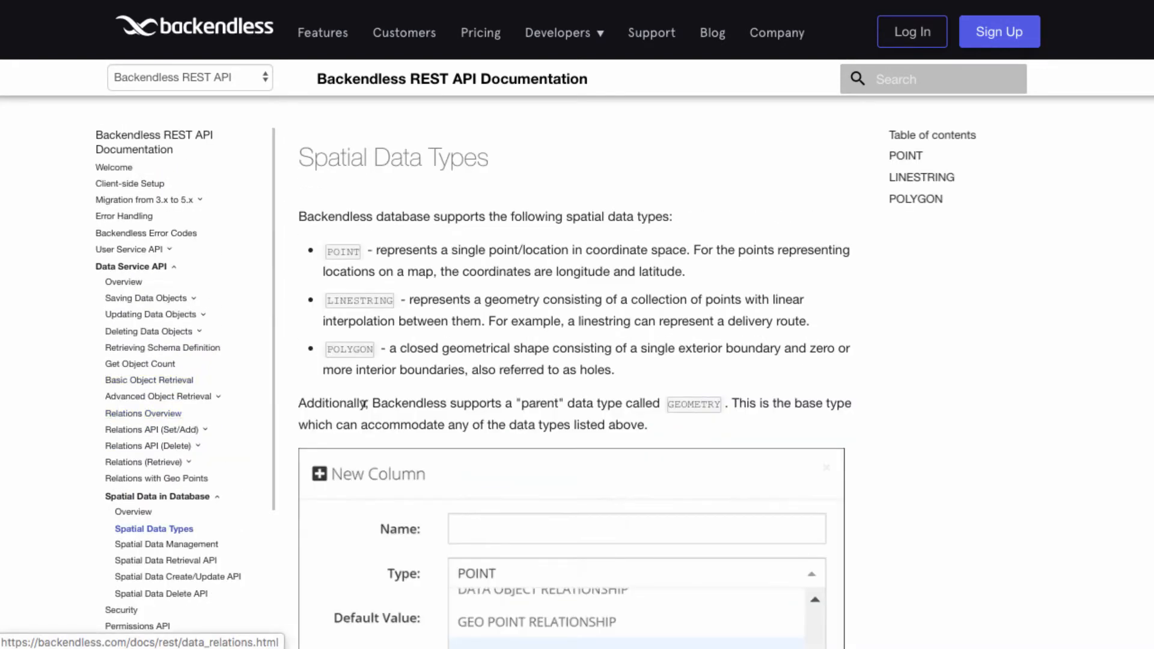
{"action": "scroll", "scroll_direction": "down", "scroll_amount": 3}
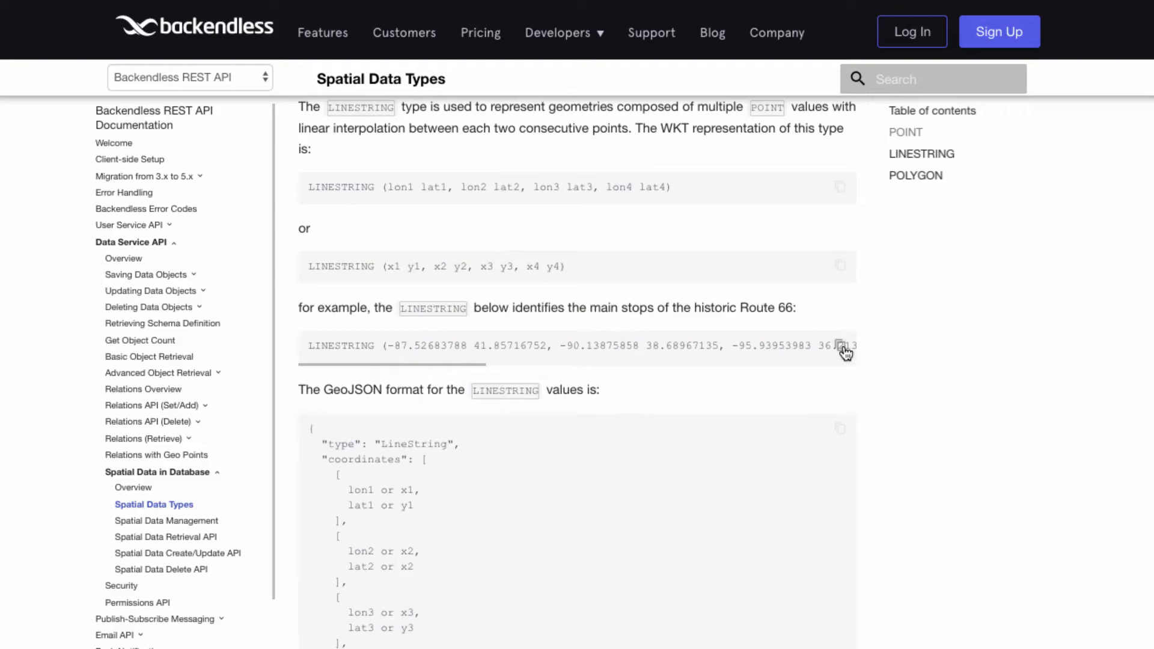
{"action": "left_click", "coordinate": [840, 347]}
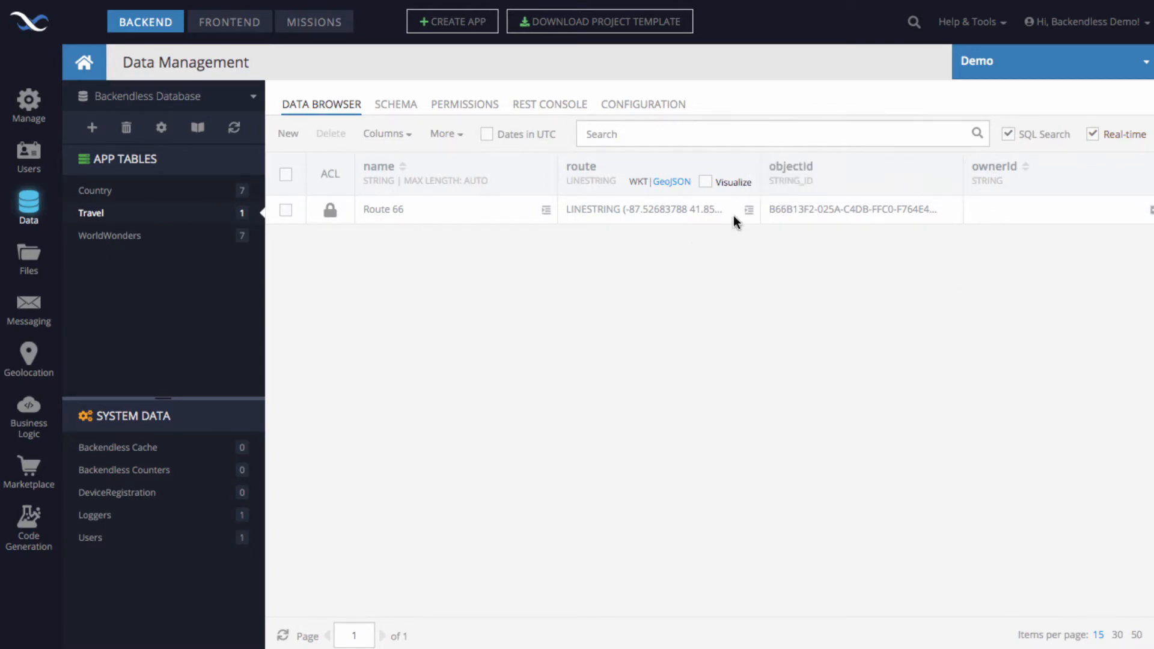
Enable Visualize on the route column to plot Route 66 on a map
{"action": "left_click", "coordinate": [705, 181]}
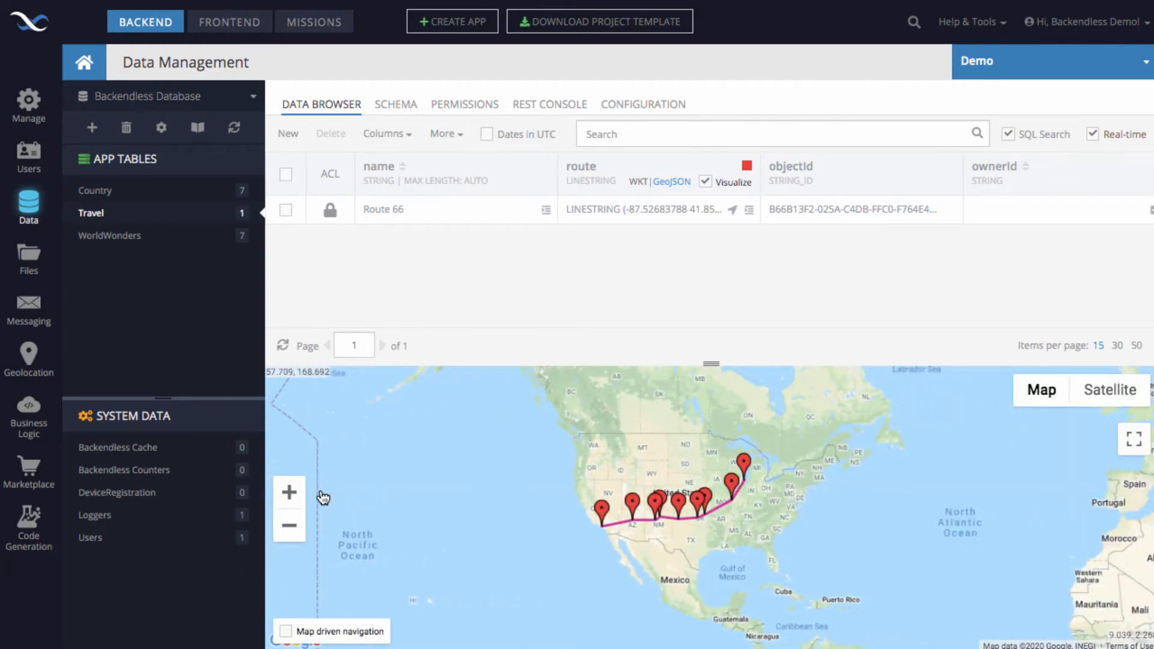
Zoom the map in on the United States to inspect the Route 66 markers
{"action": "scroll", "scroll_direction": "down", "scroll_amount": 3}
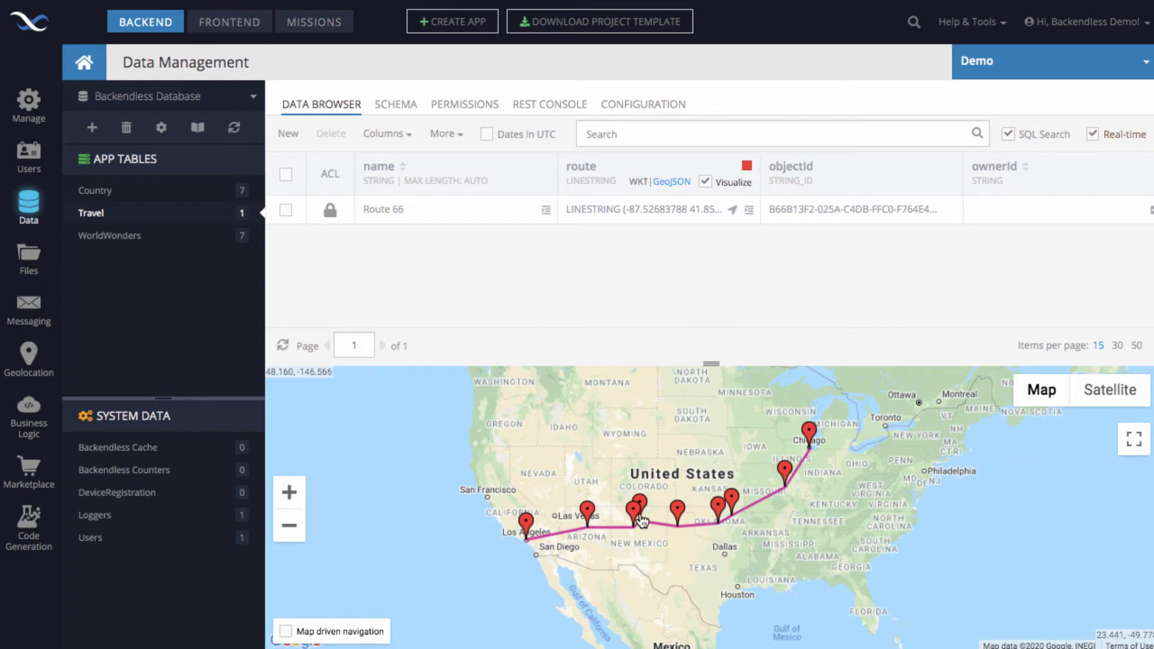
{"action": "mouse_move", "coordinate": [633, 388]}
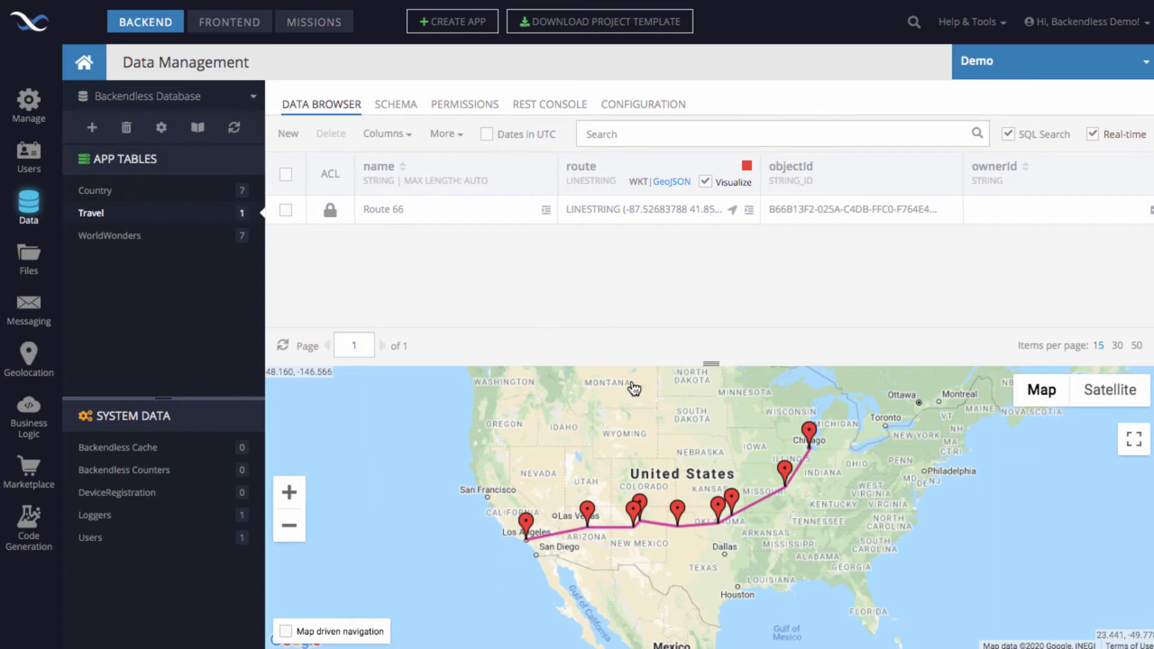
{"action": "mouse_move", "coordinate": [629, 295]}
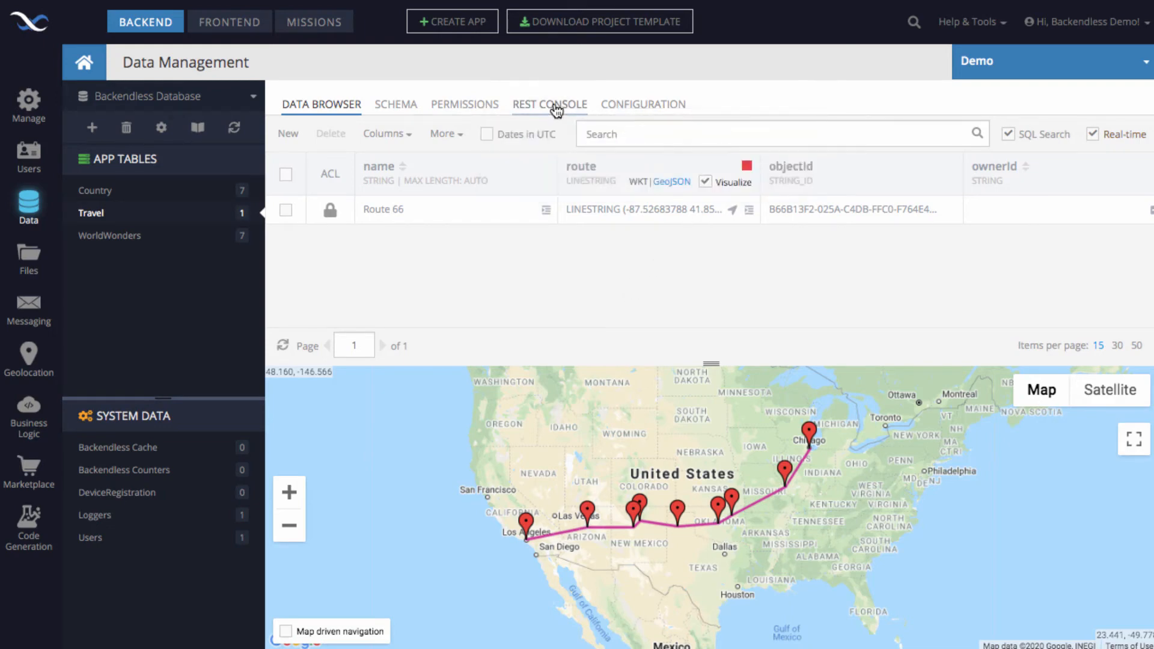
GET Travel records in the REST Console, check the LineString coordinates, and return to Data Browser
{"action": "left_click", "coordinate": [548, 104]}
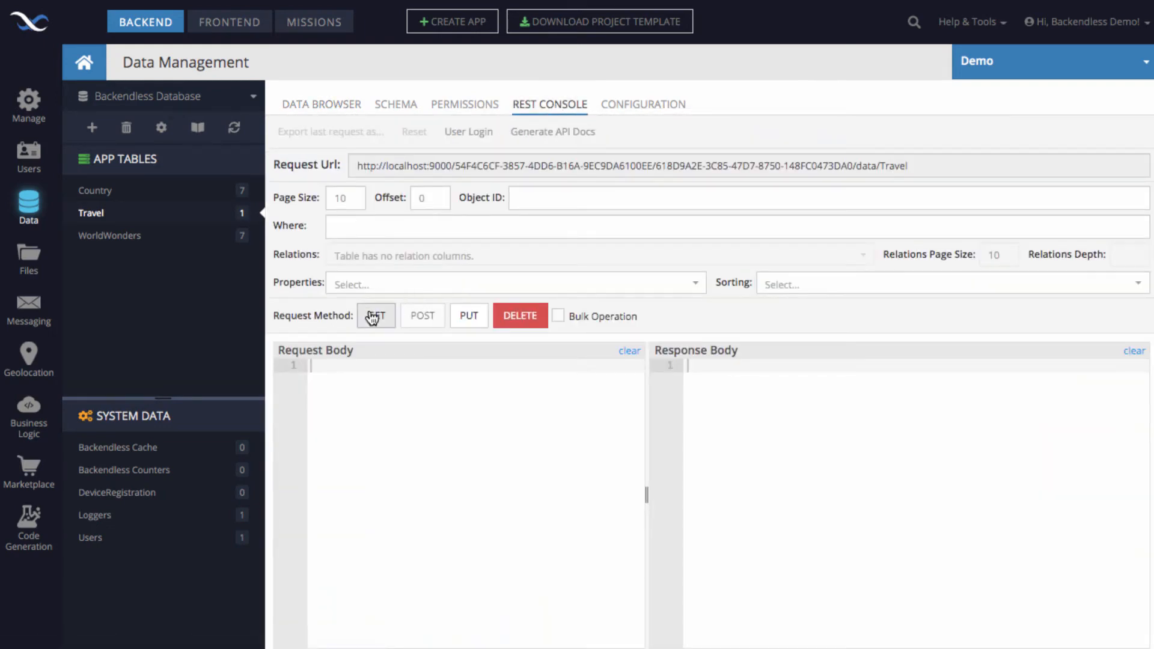
{"action": "left_click", "coordinate": [376, 315]}
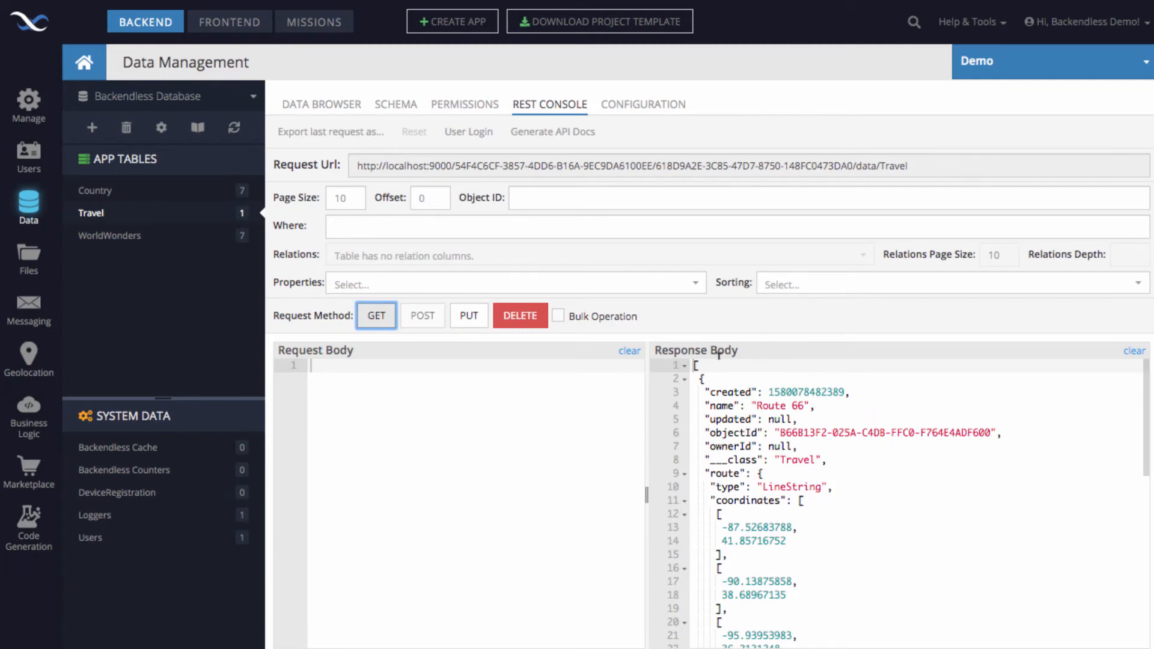
{"action": "scroll", "scroll_direction": "down", "scroll_amount": 3}
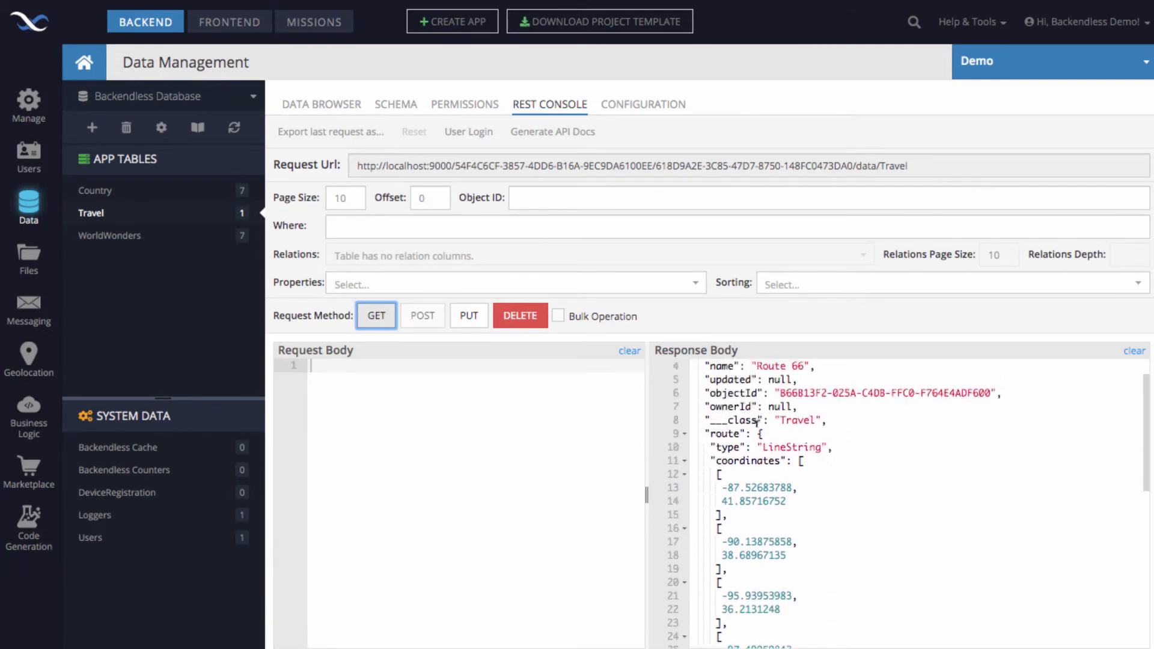
{"action": "left_click", "coordinate": [735, 475]}
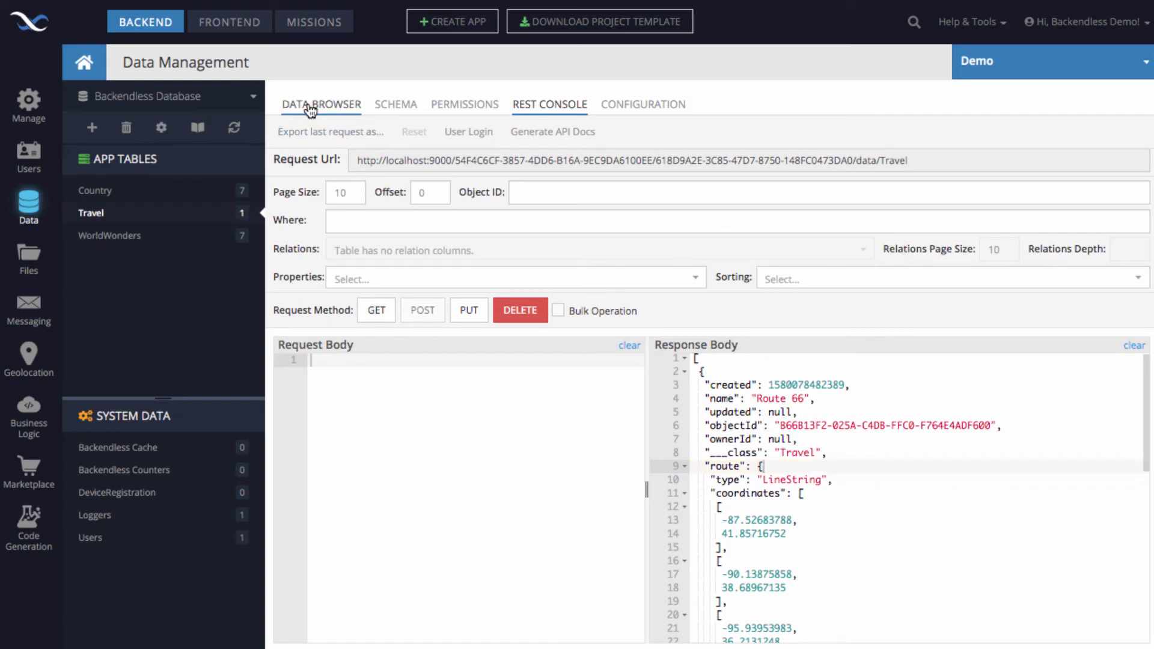
{"action": "left_click", "coordinate": [320, 104]}
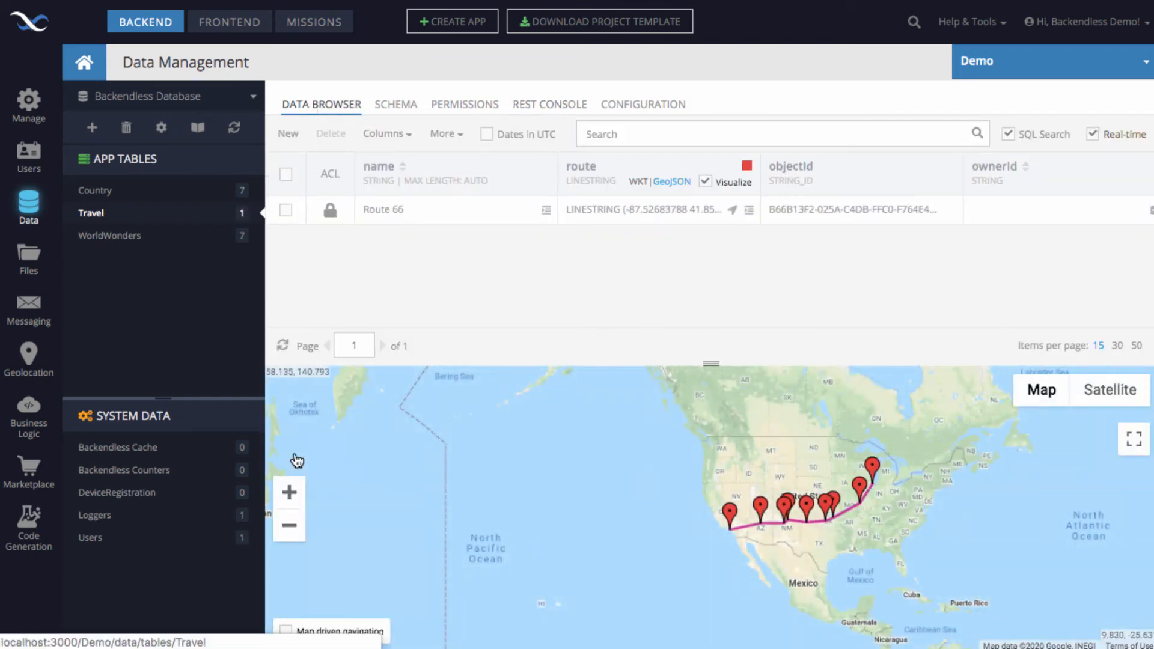